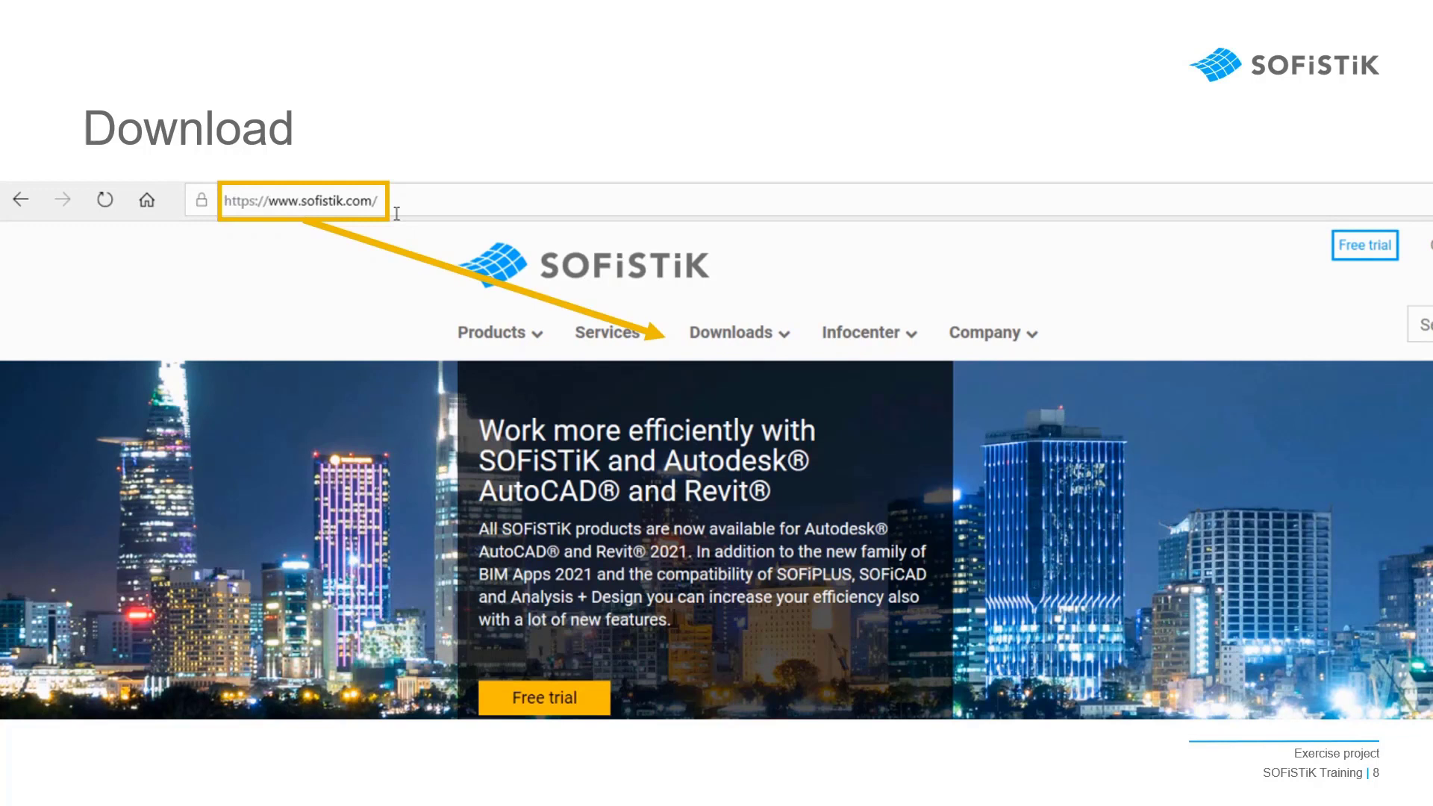
Advance from the Download slide to the Installation slide showing the Application Manager installer setup
{"action": "left_click", "coordinate": [730, 331]}
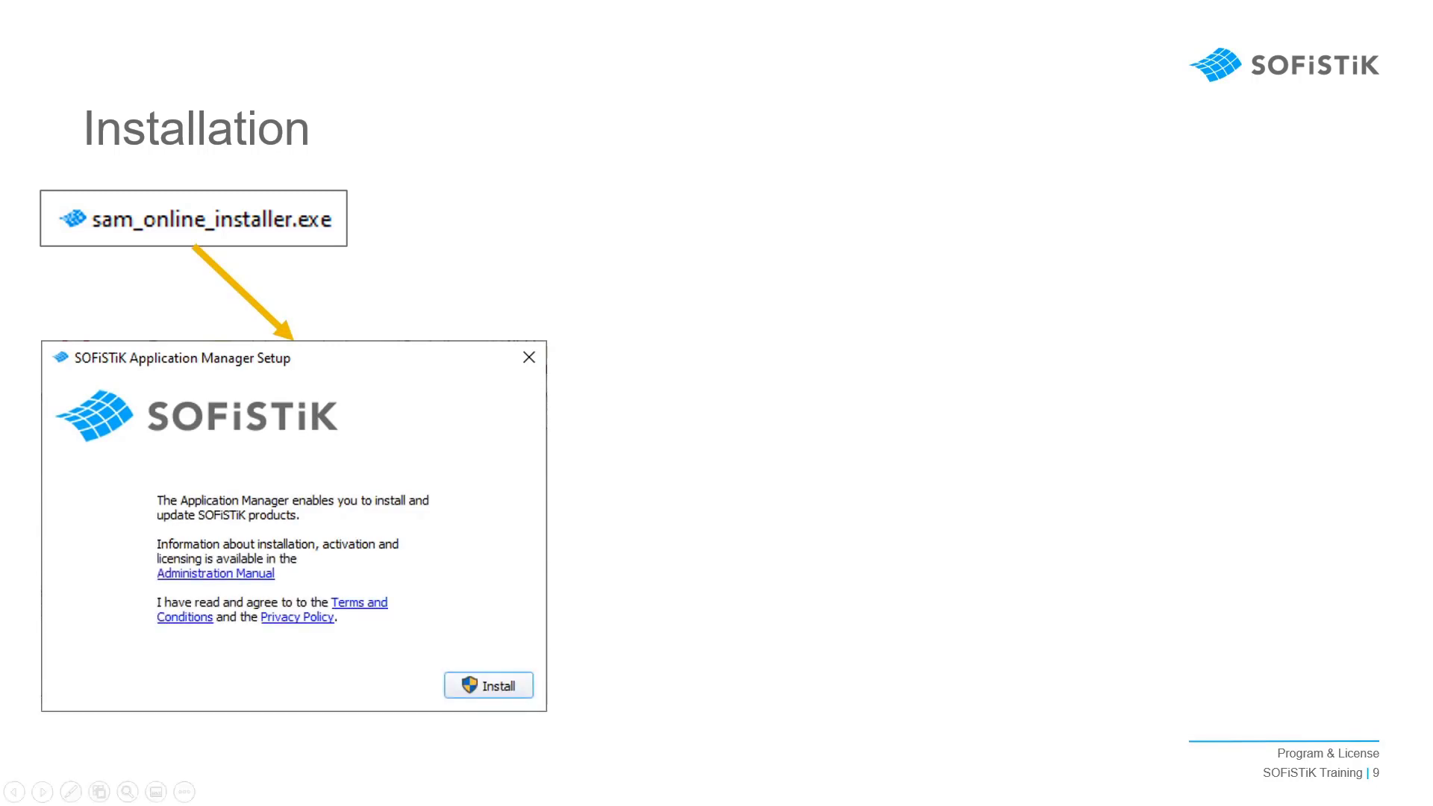
Reveal the Application Manager with BIM Apps 2024 and the install-Revit-first reminder
{"action": "left_click", "coordinate": [488, 685]}
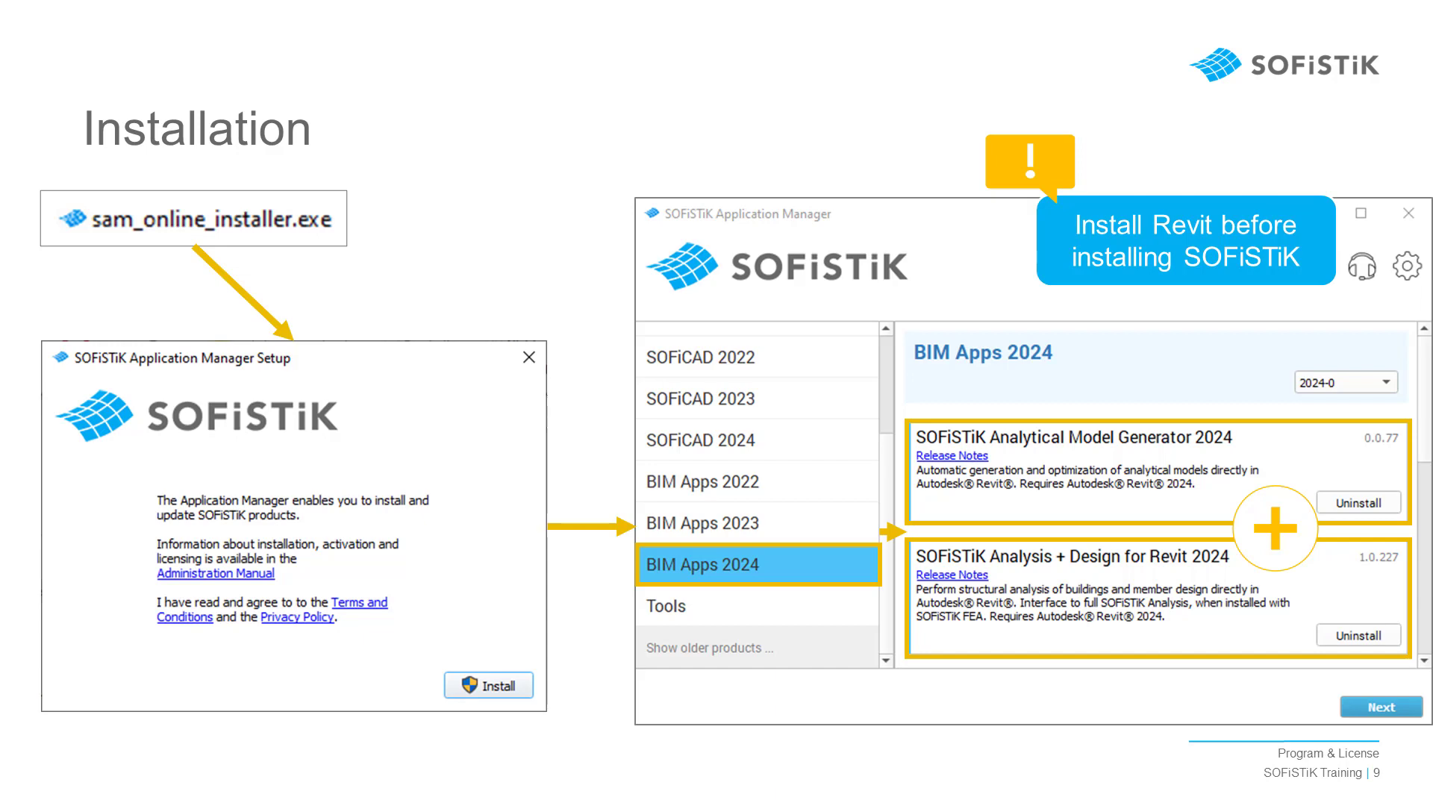
Advance to the Trial License slide and reveal the Activate Trial Version sign-up form
{"action": "key", "text": "right"}
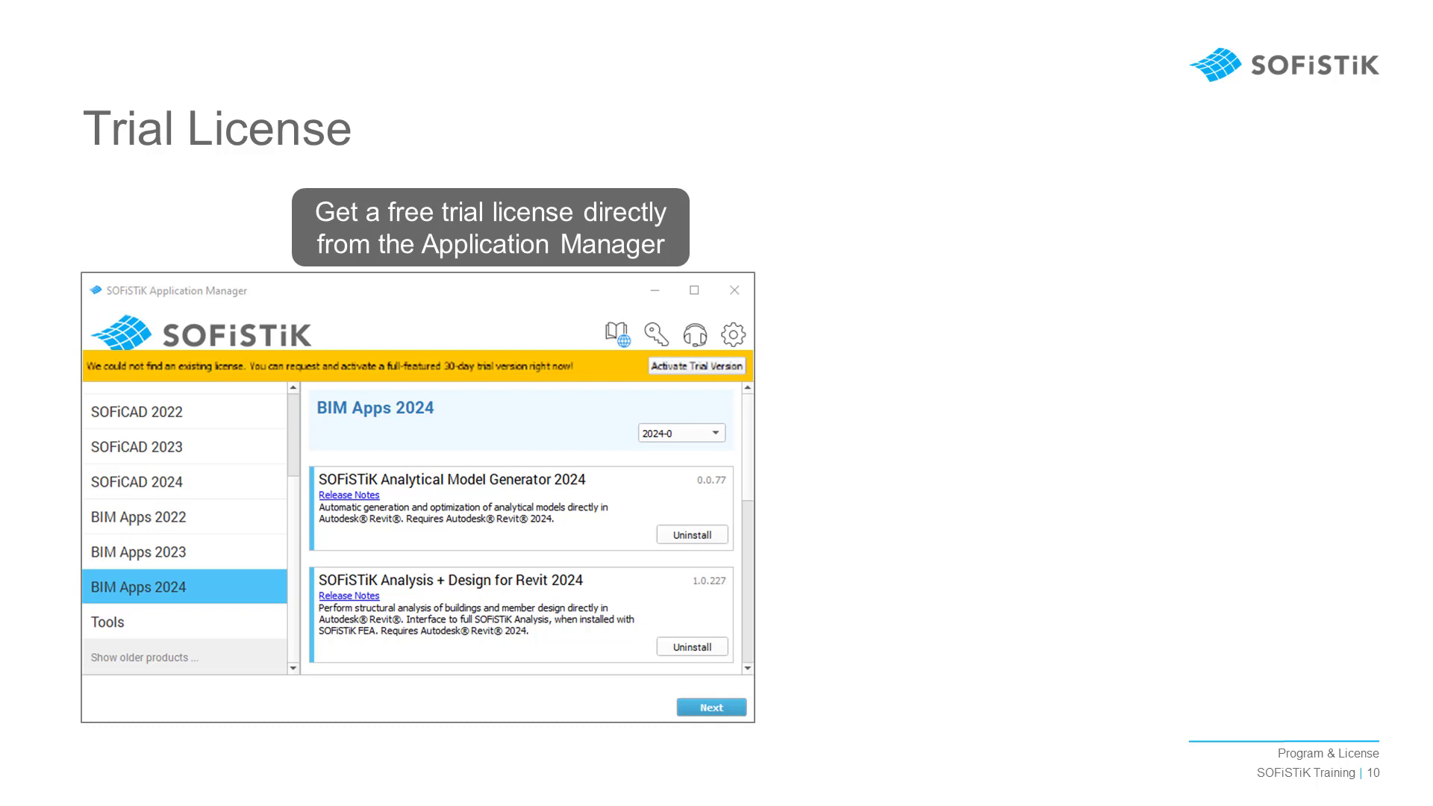
{"action": "left_click", "coordinate": [697, 366]}
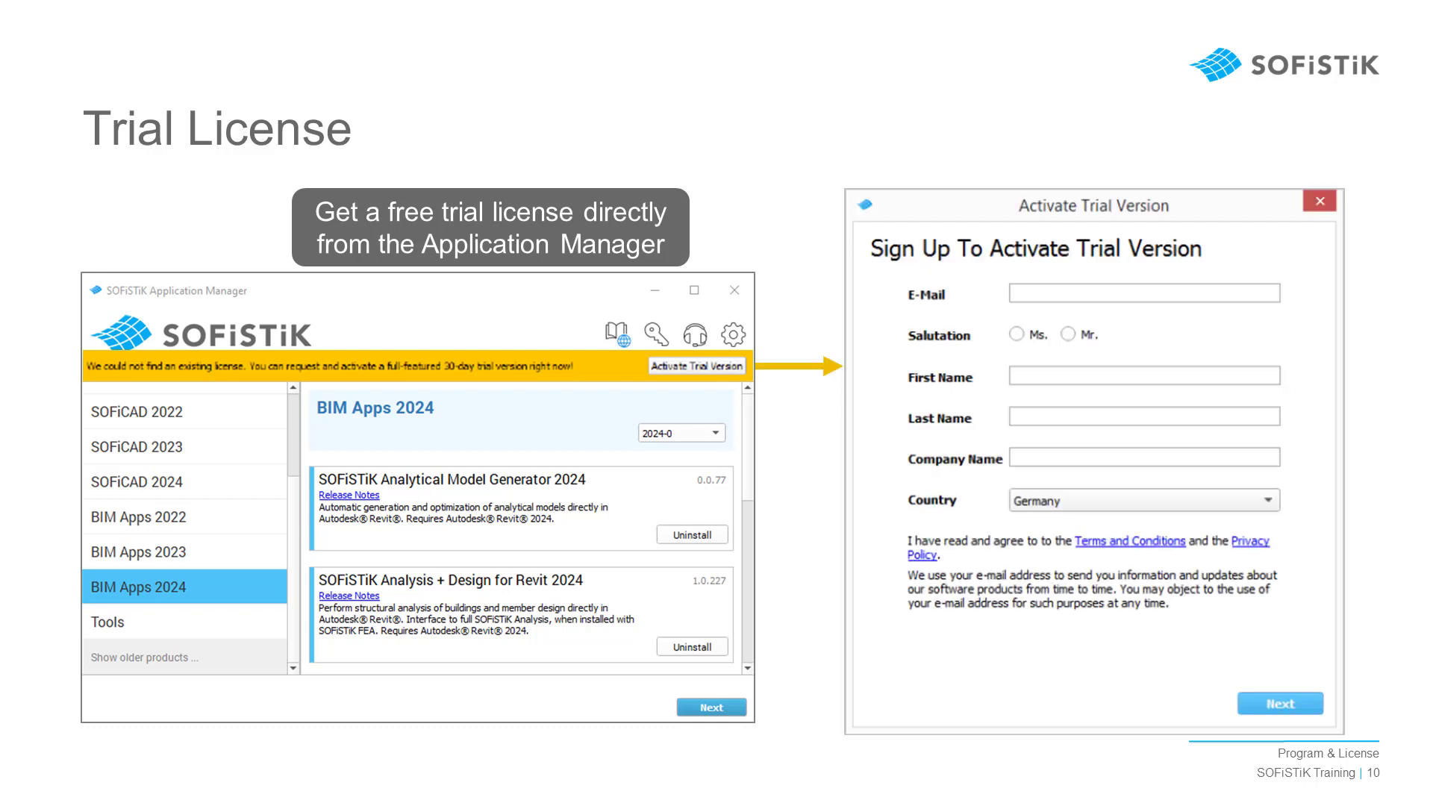